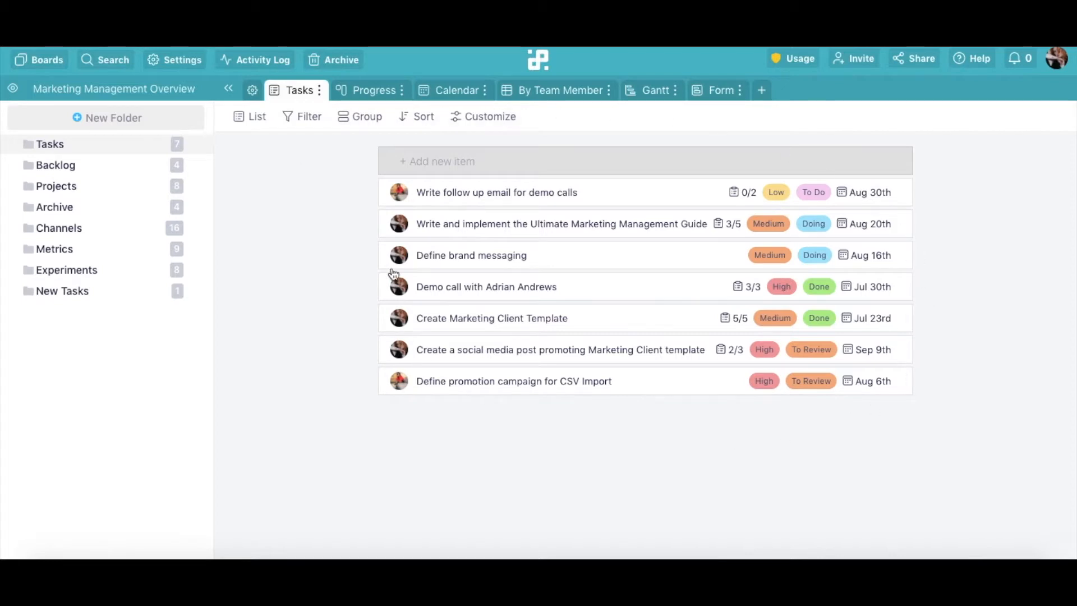
mouse_move(314, 254)
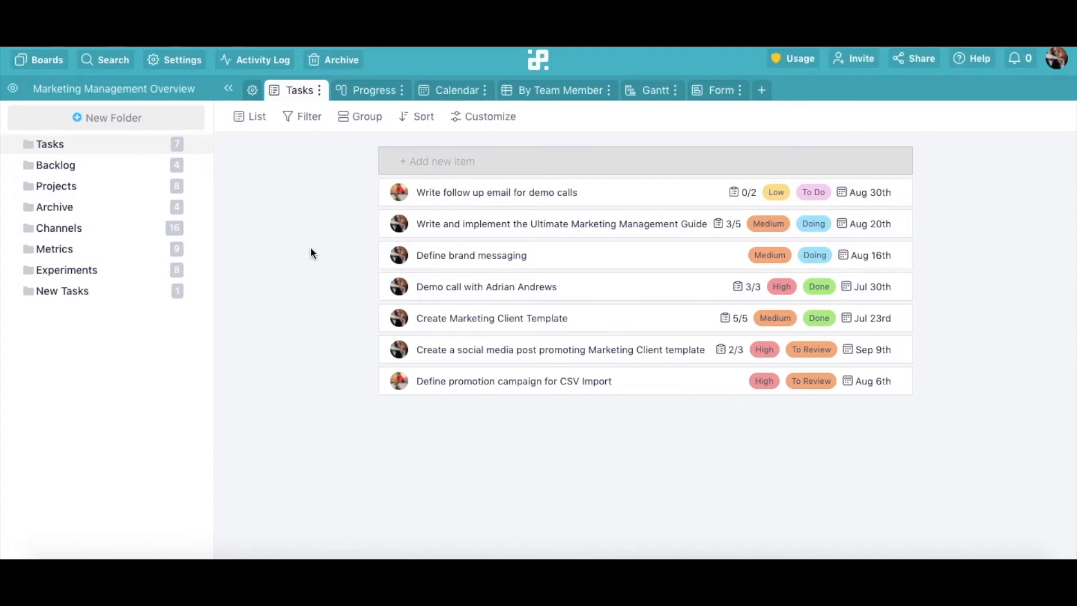
mouse_move(251, 116)
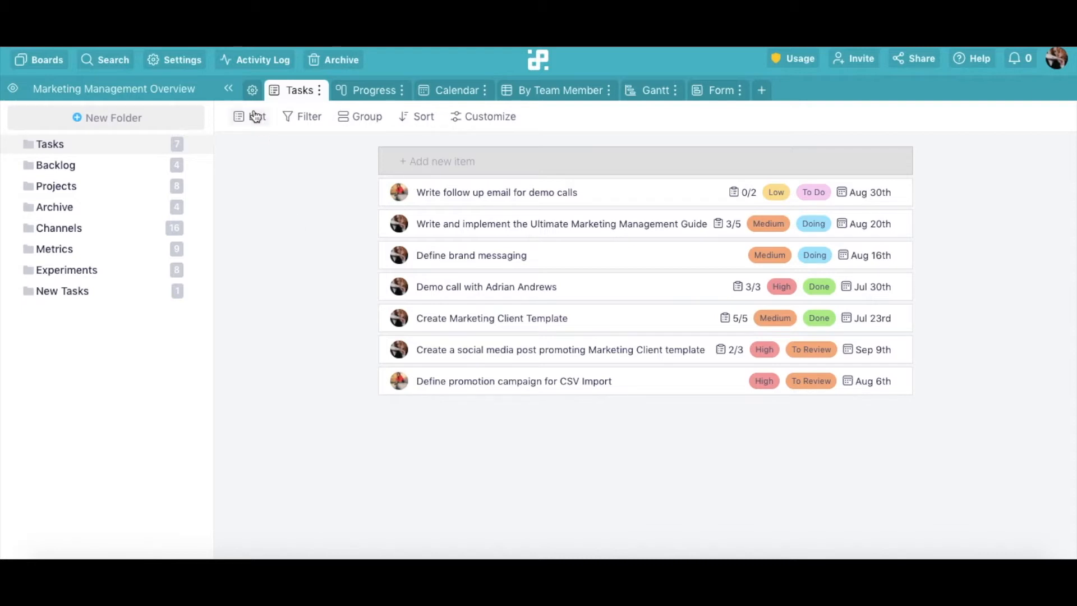
Step: Cycle the Tasks folder through its Progress, Calendar, By Team Member, Gantt and Form views
click(252, 116)
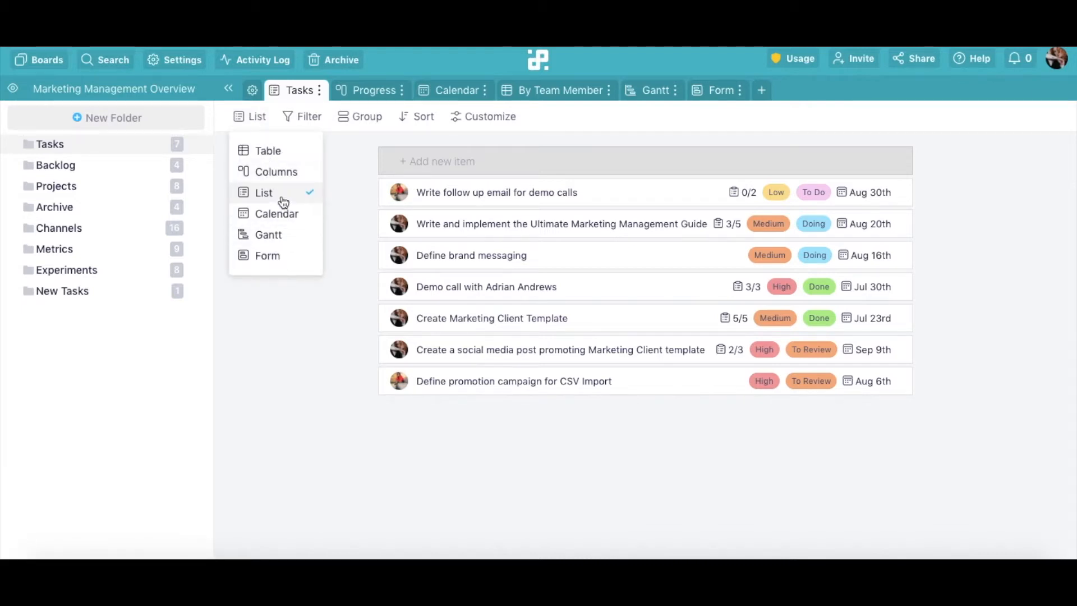
click(308, 336)
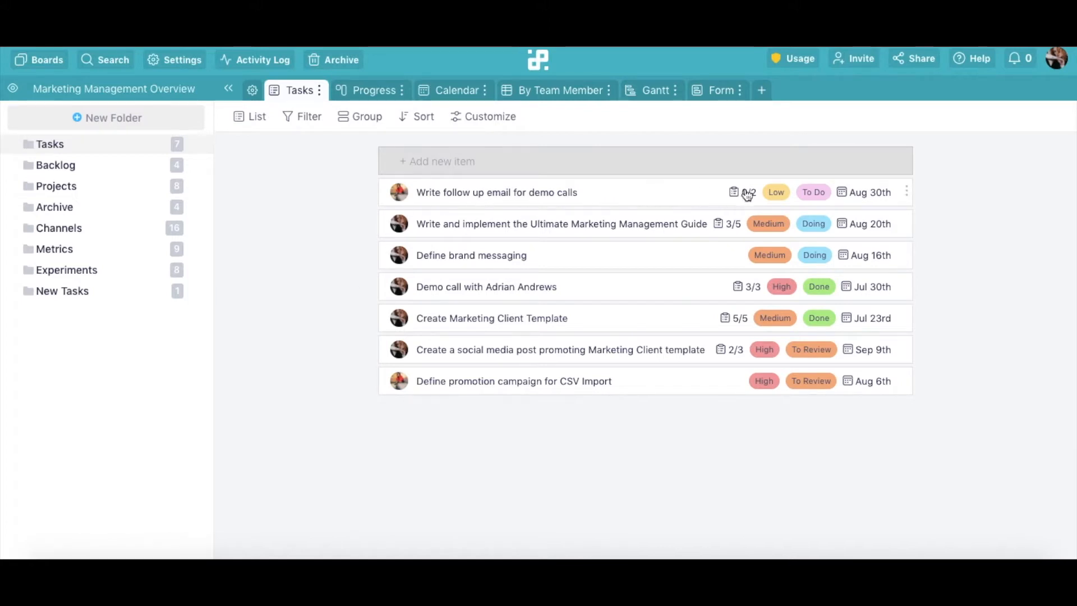
click(374, 89)
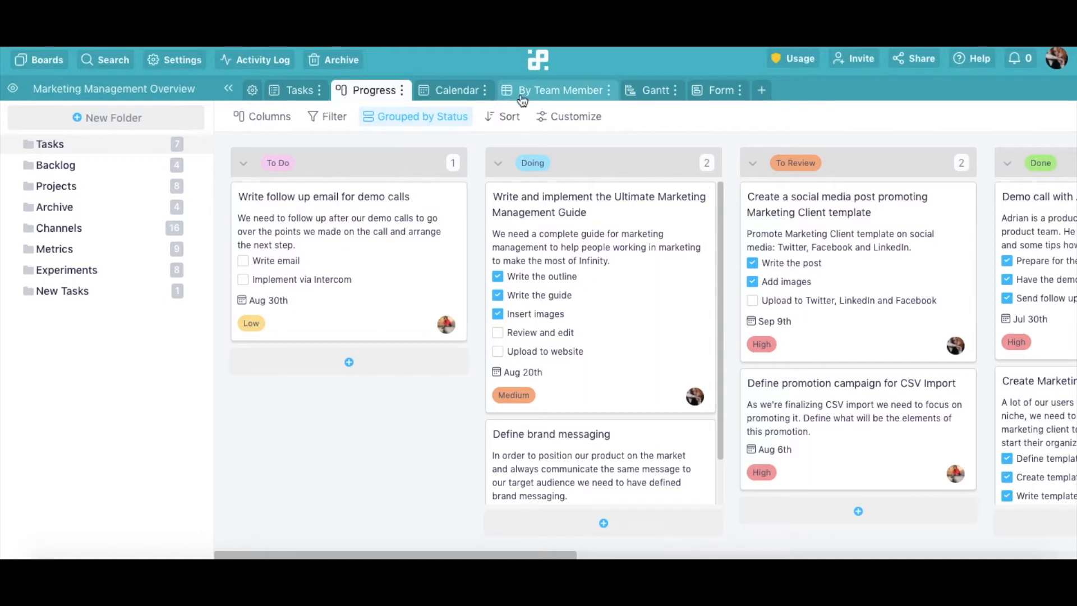
click(457, 90)
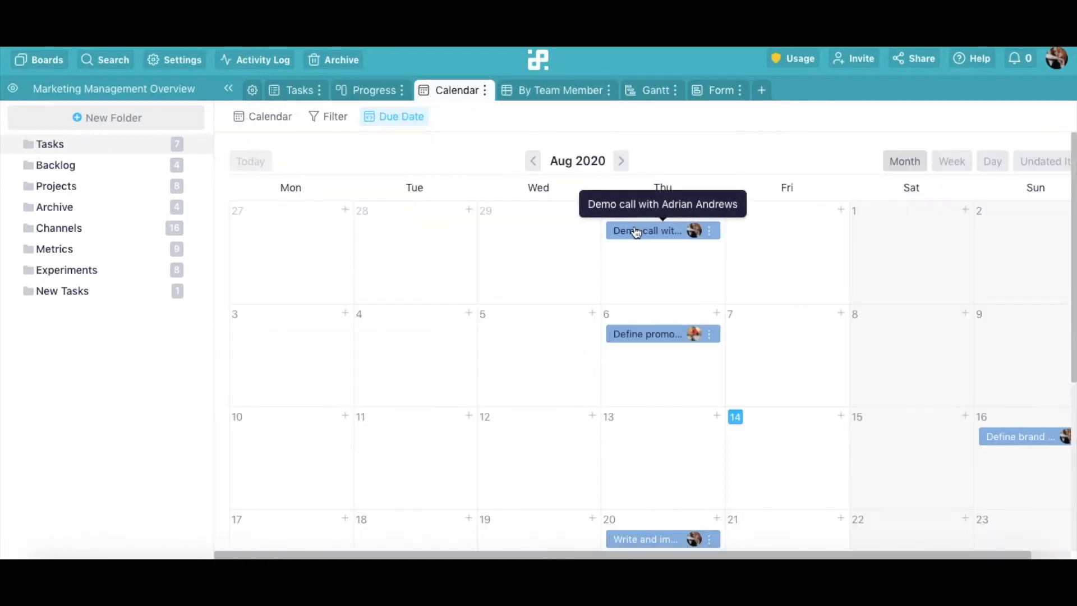
mouse_move(538, 104)
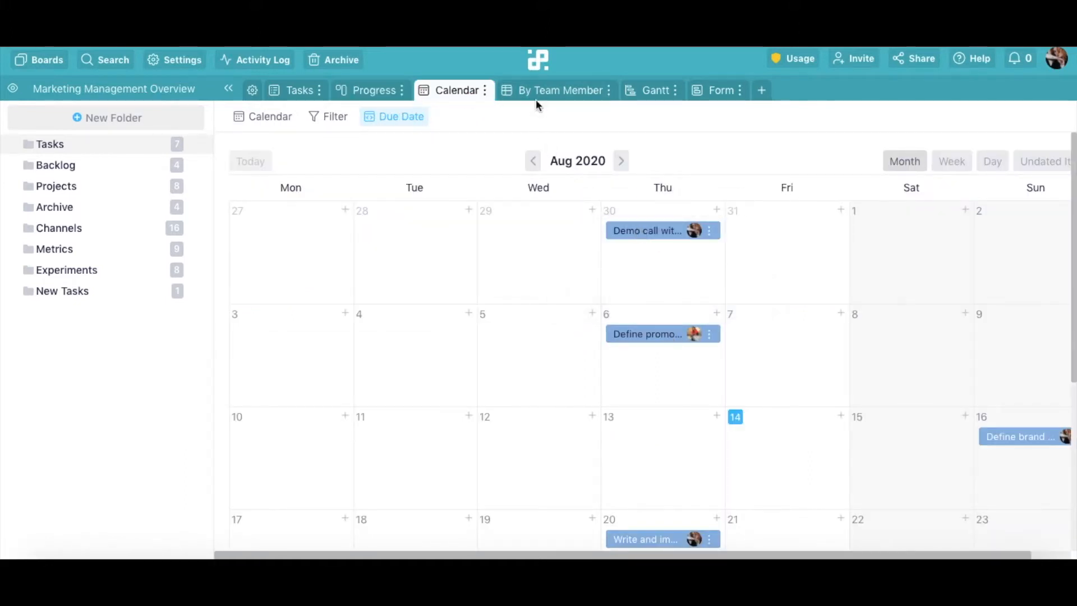
click(561, 90)
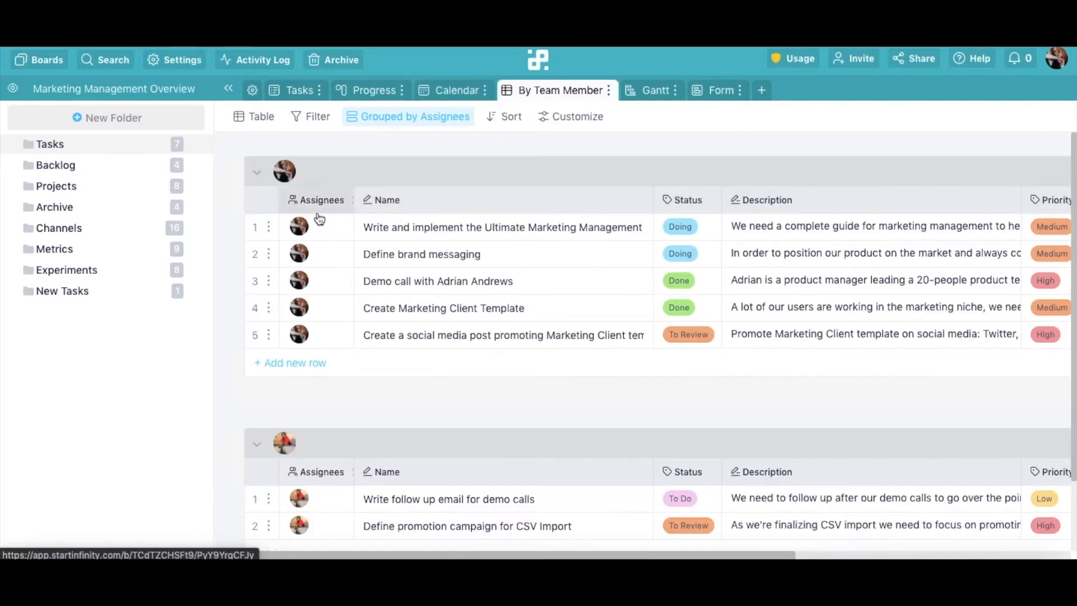
mouse_move(655, 90)
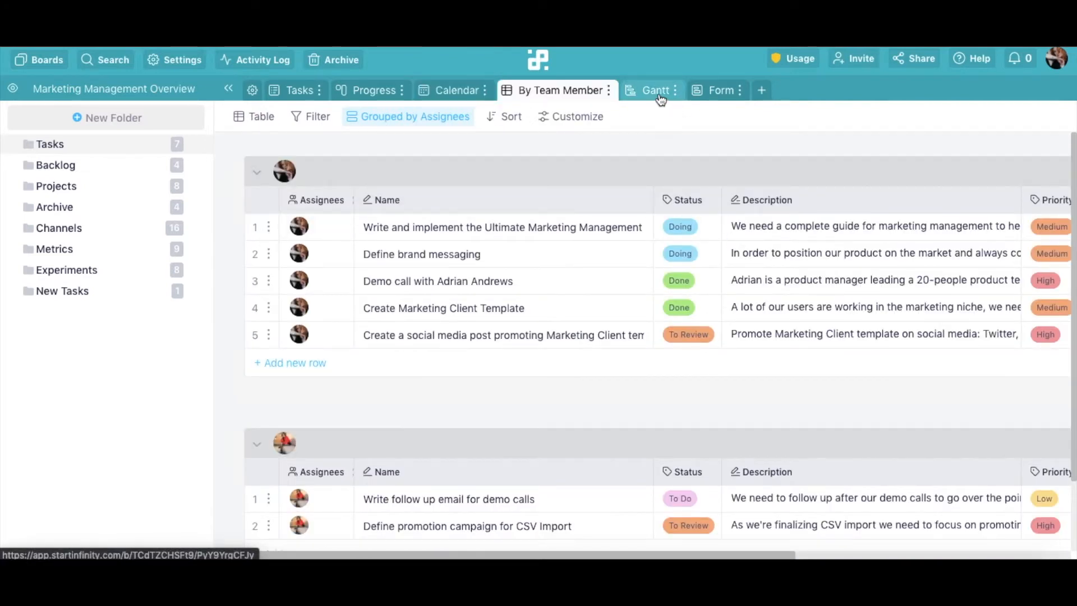
click(654, 90)
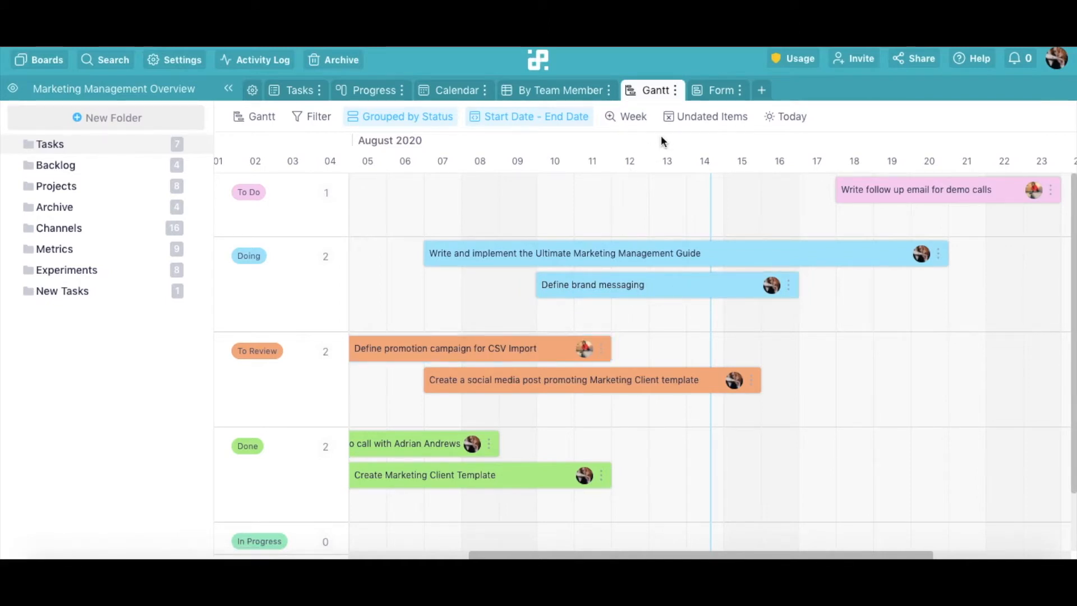
mouse_move(721, 90)
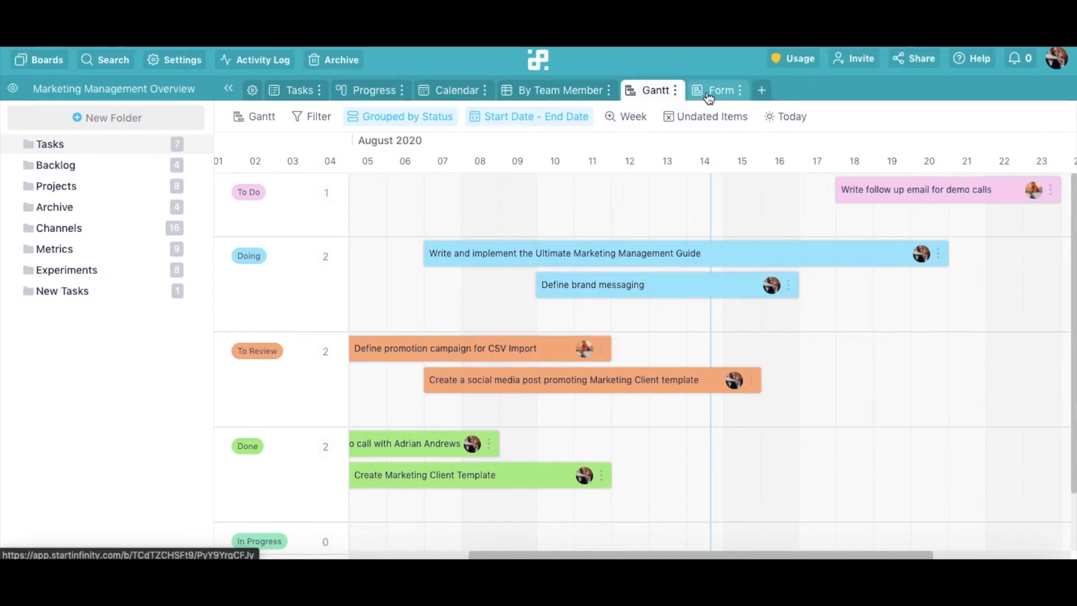
click(720, 90)
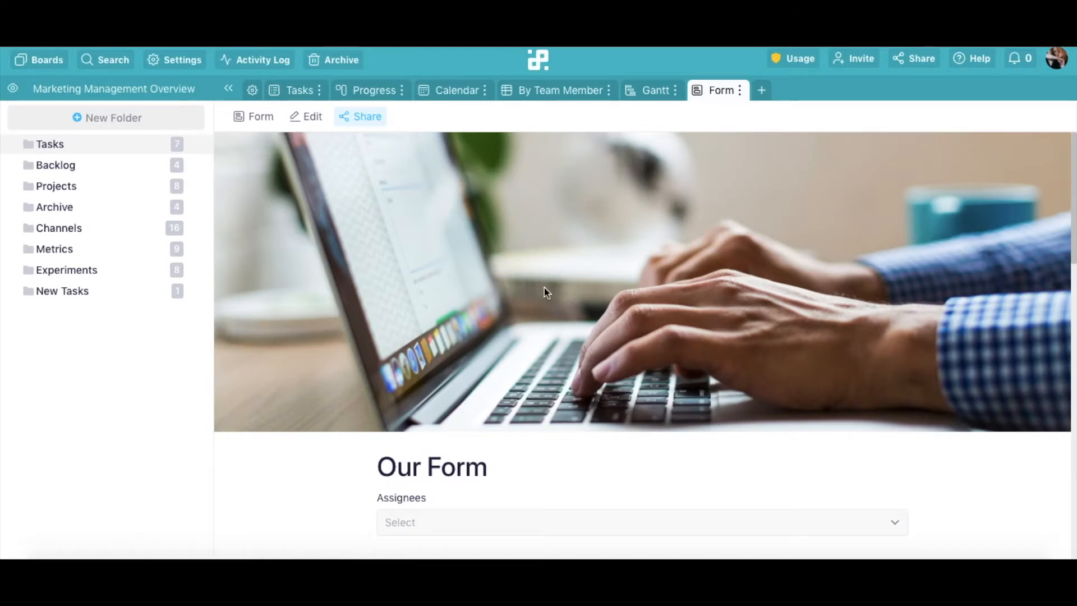
scroll(down, 3)
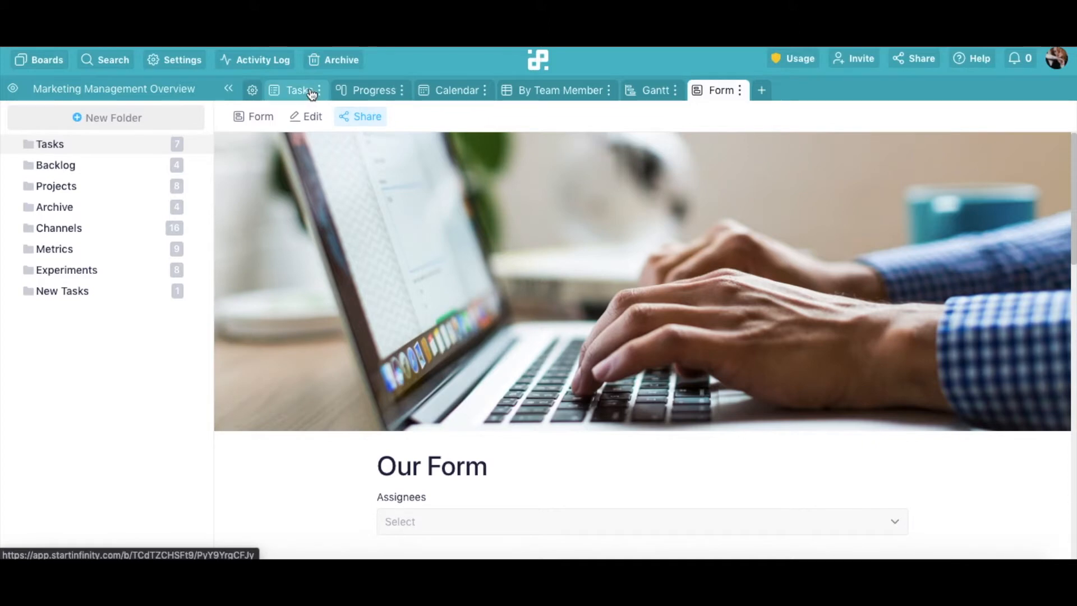
Step: Revisit the Tasks list and By Team Member views, then settle on Progress
click(296, 90)
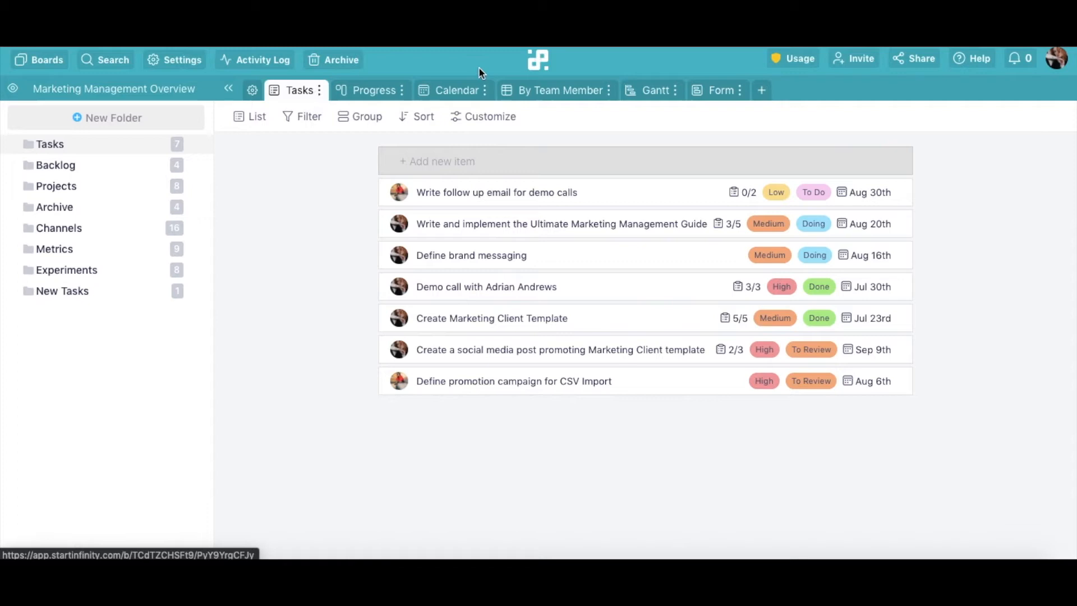
click(561, 90)
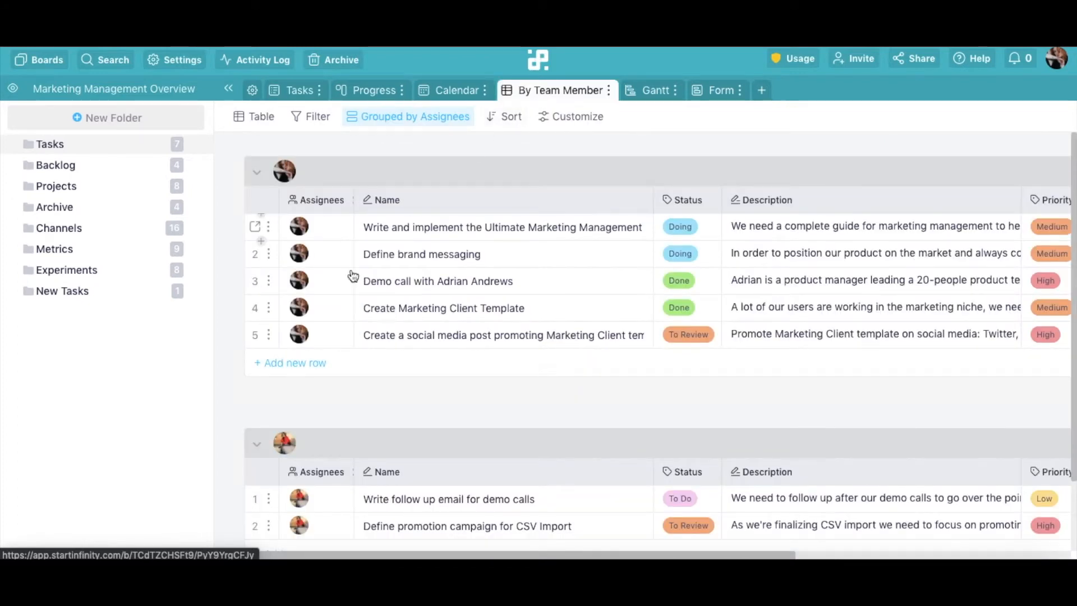
mouse_move(282, 362)
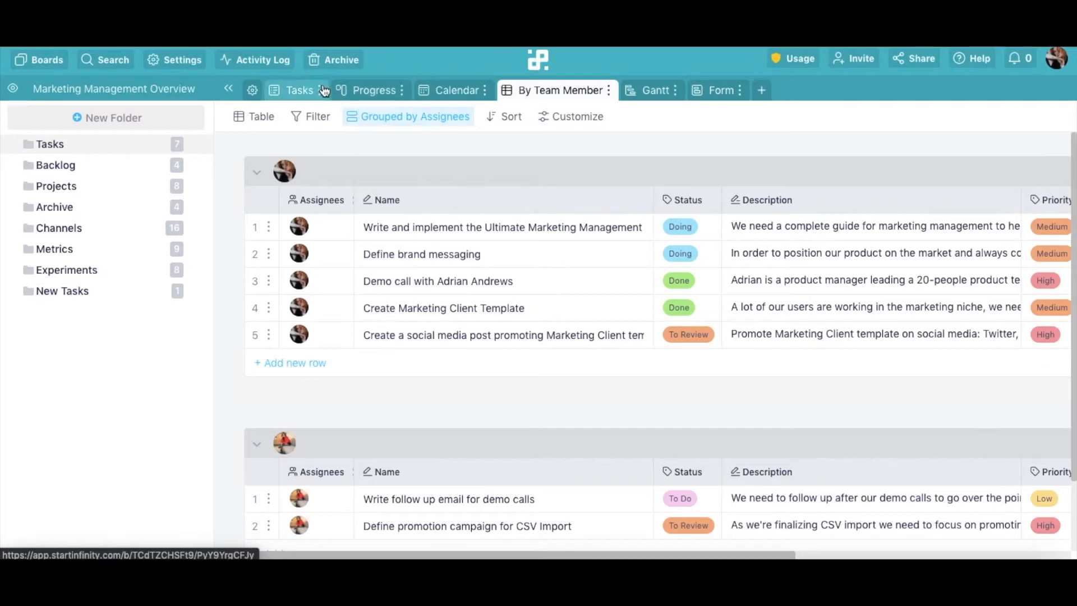
click(299, 90)
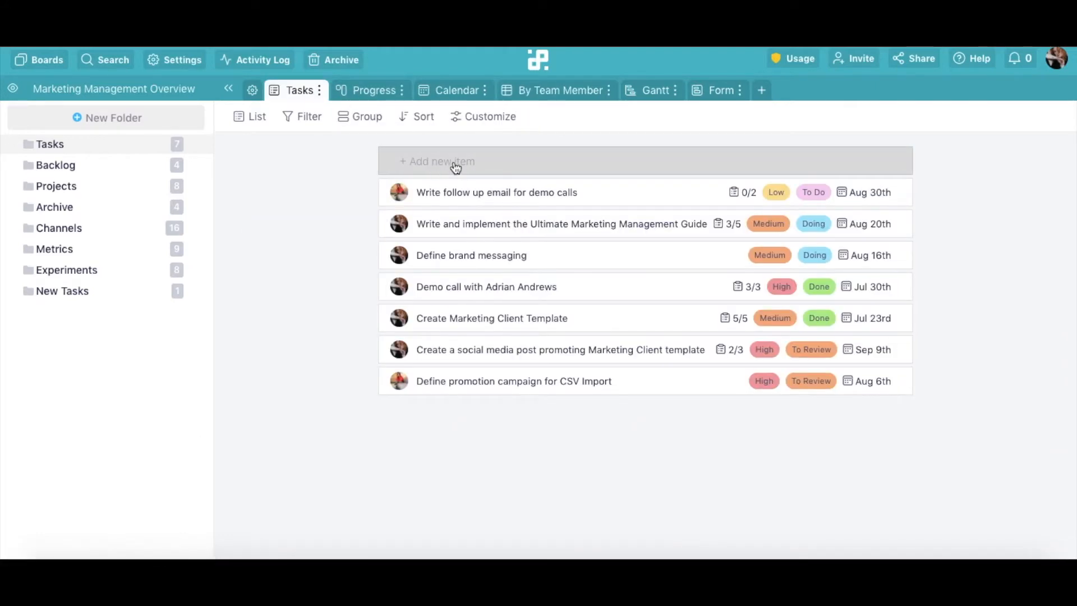
click(374, 90)
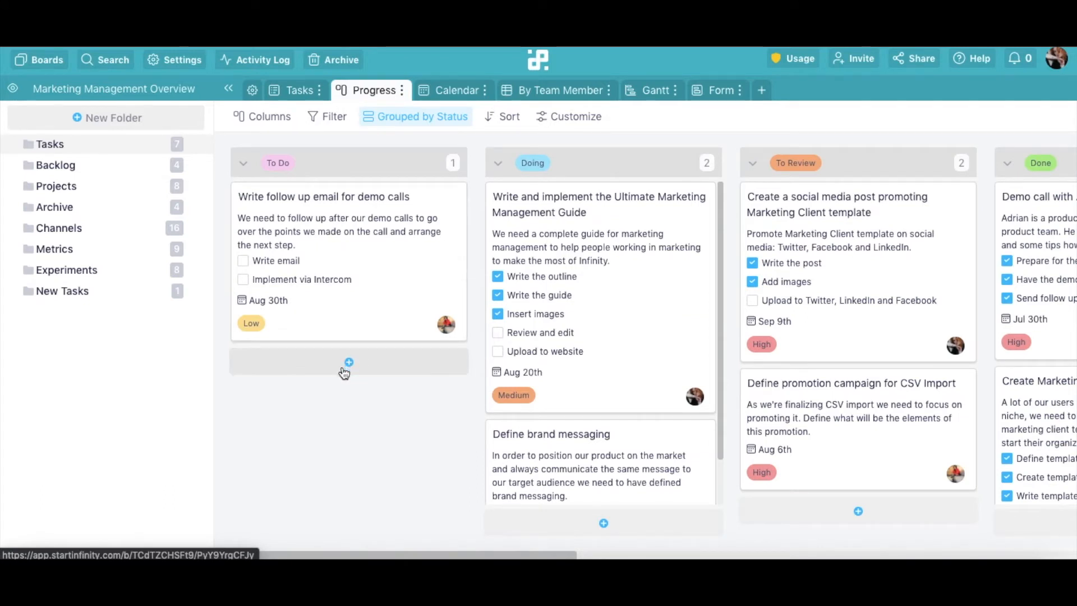
mouse_move(343, 412)
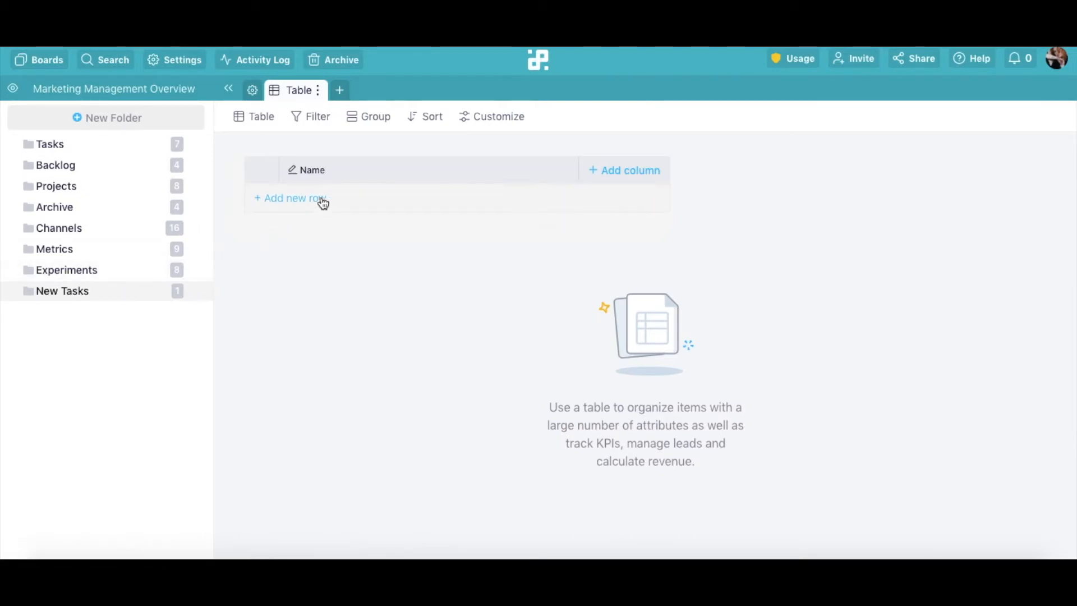
Step: Add a New Tasks row titled 'Create a new blog post for the website'
click(290, 198)
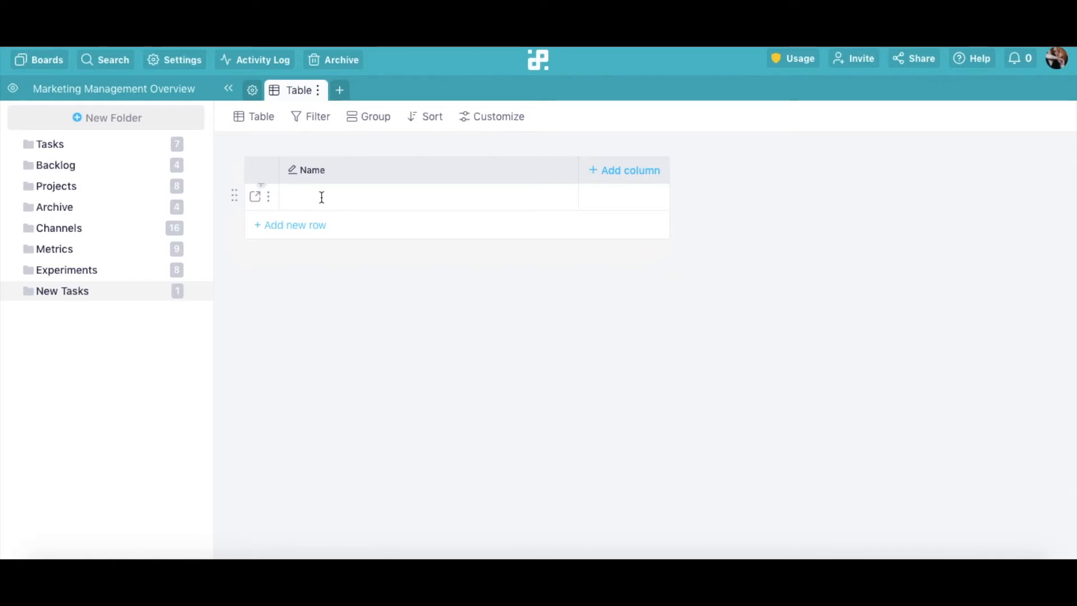
text(Create a new blog)
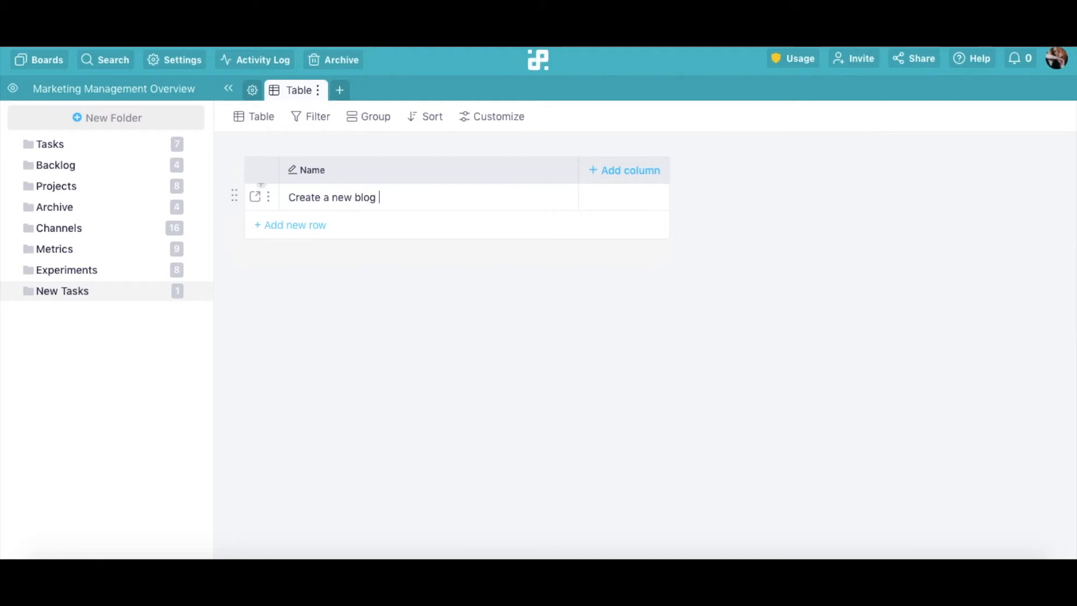
text(post for the website)
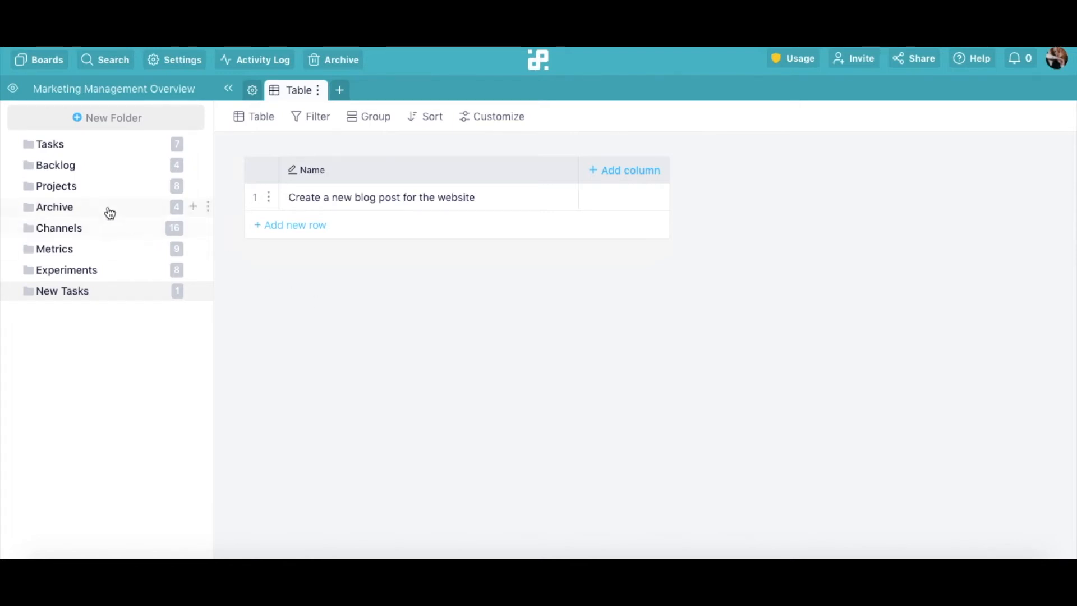
Step: Add a 'YT Videos' card to the Projects board's To Define stage
click(55, 186)
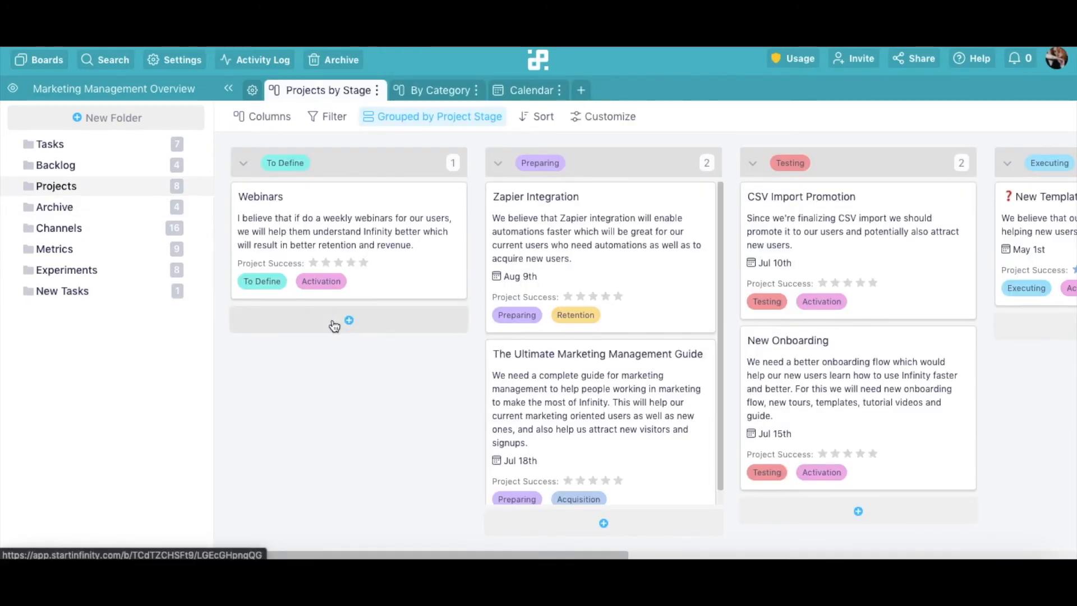
text(YT)
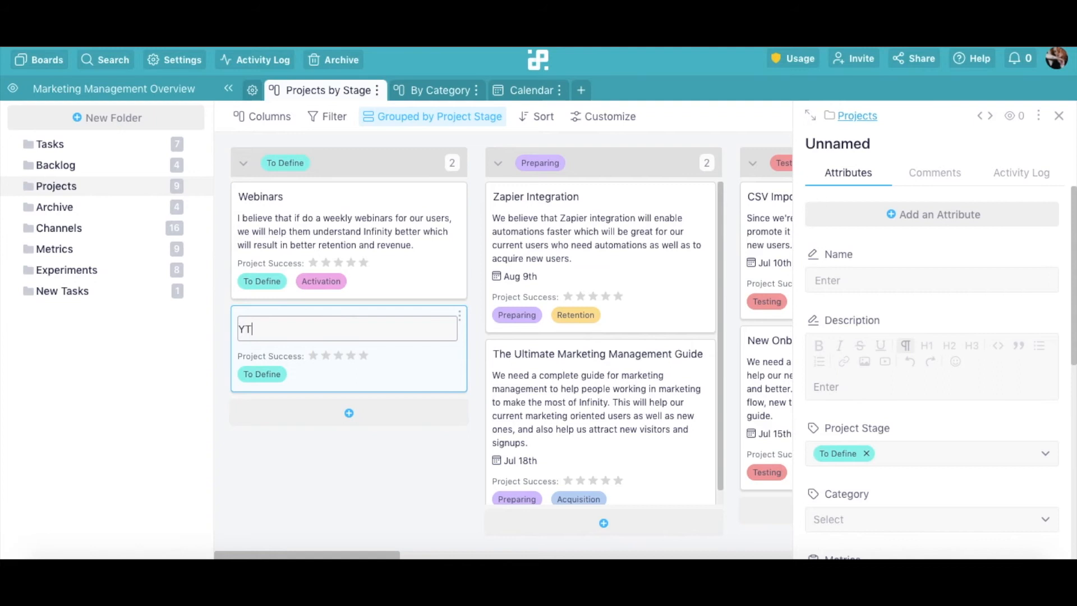
text(Videos)
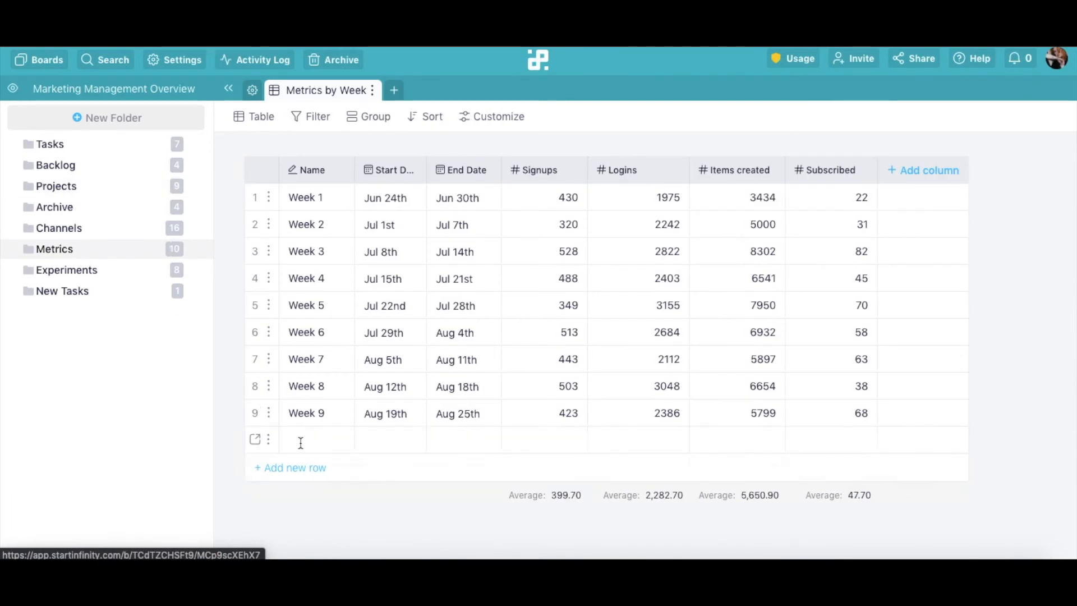
Step: Name the new Metrics row 'Week 10' and add another row
text(Week 10)
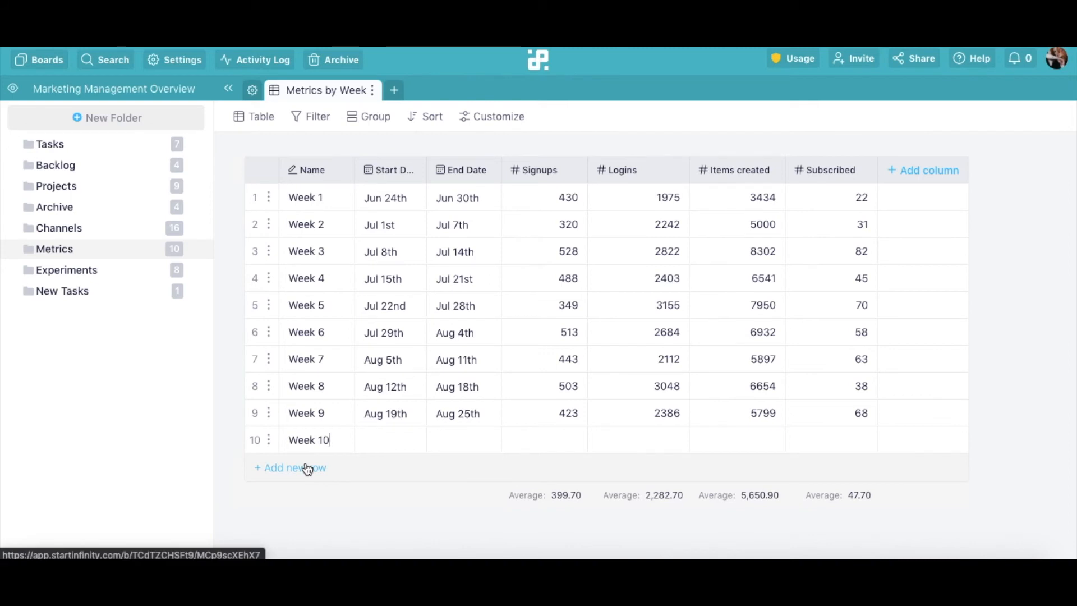
click(289, 467)
text(Week 11)
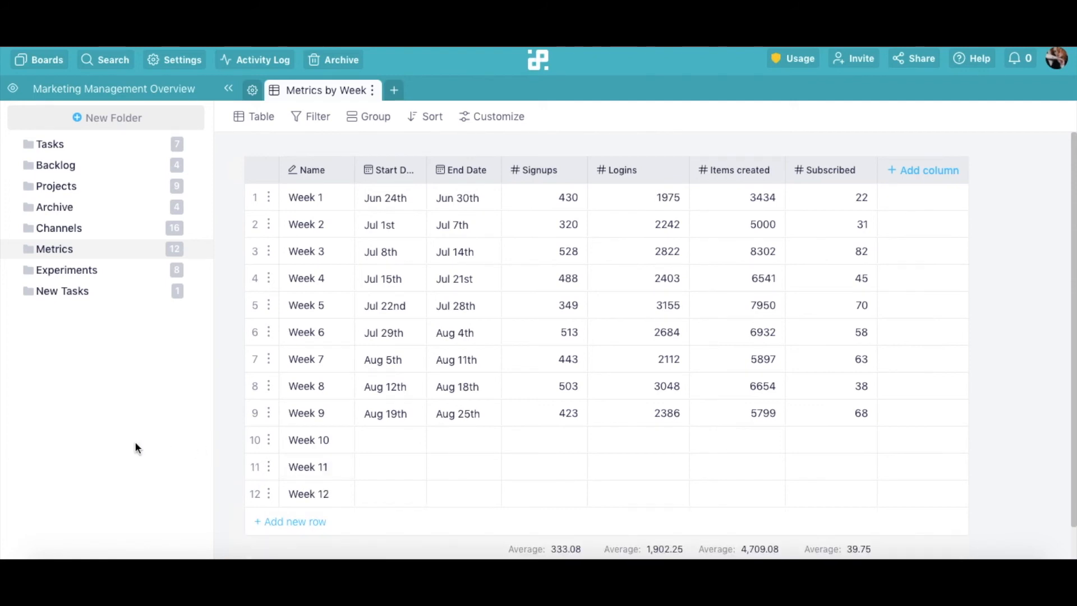
mouse_move(253, 198)
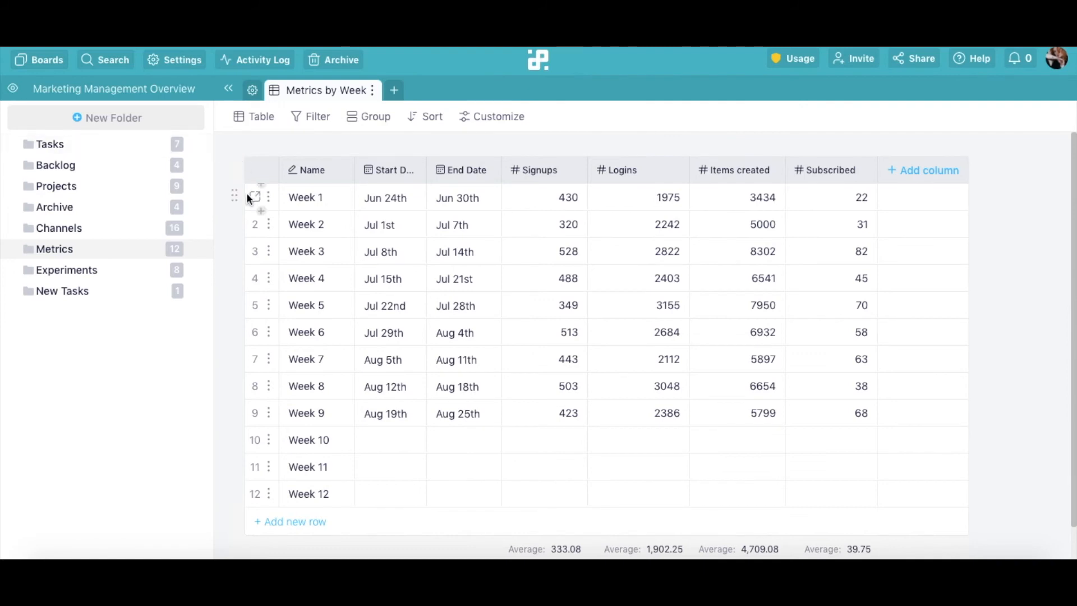
Step: Open and close the Week 1 row details, then return to the Tasks folder
click(225, 197)
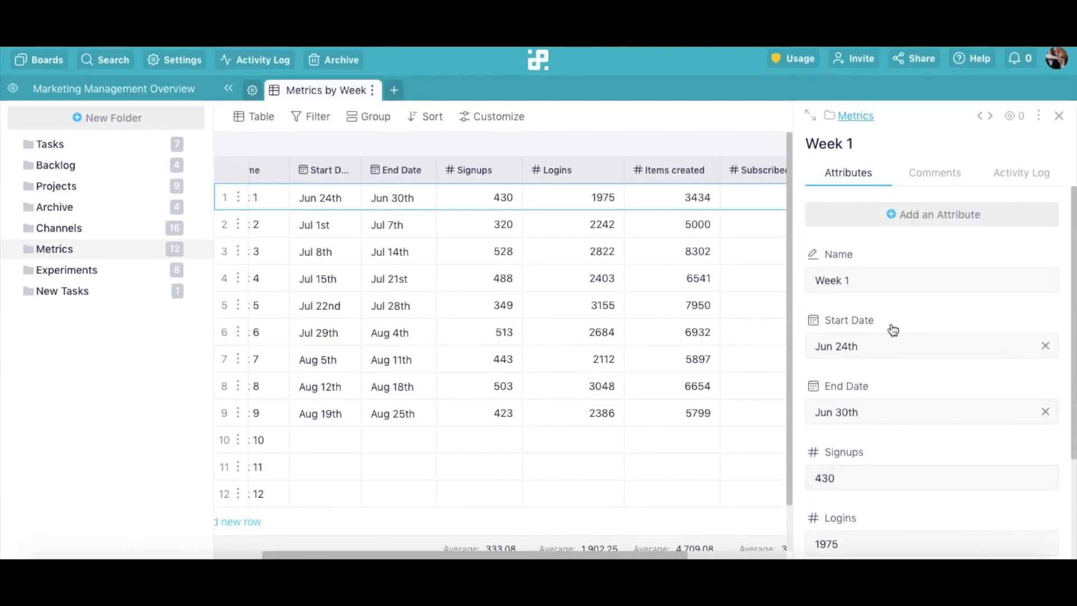
click(1059, 116)
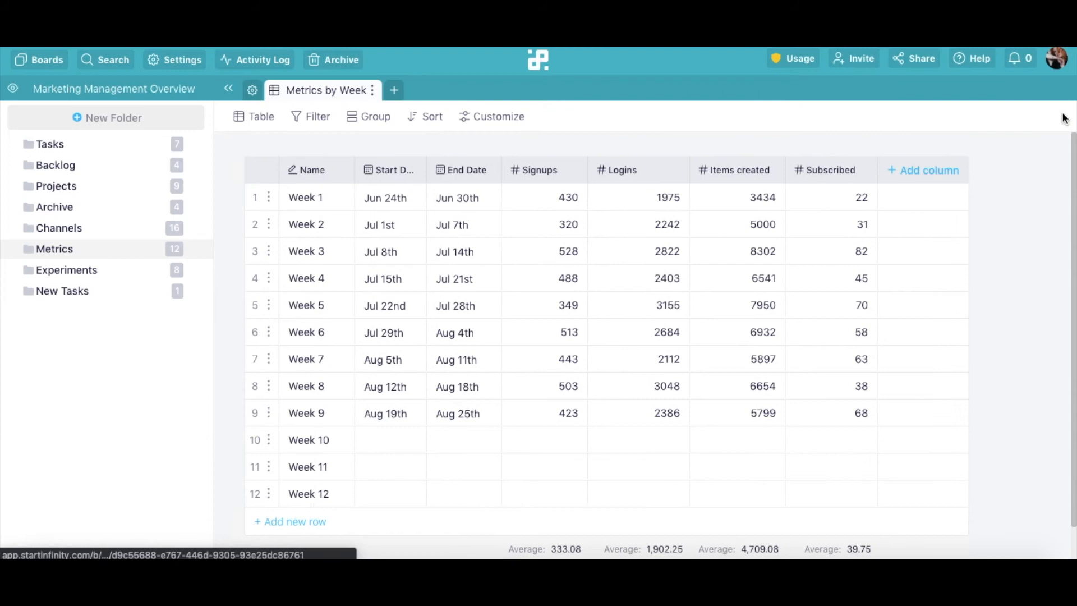
click(49, 144)
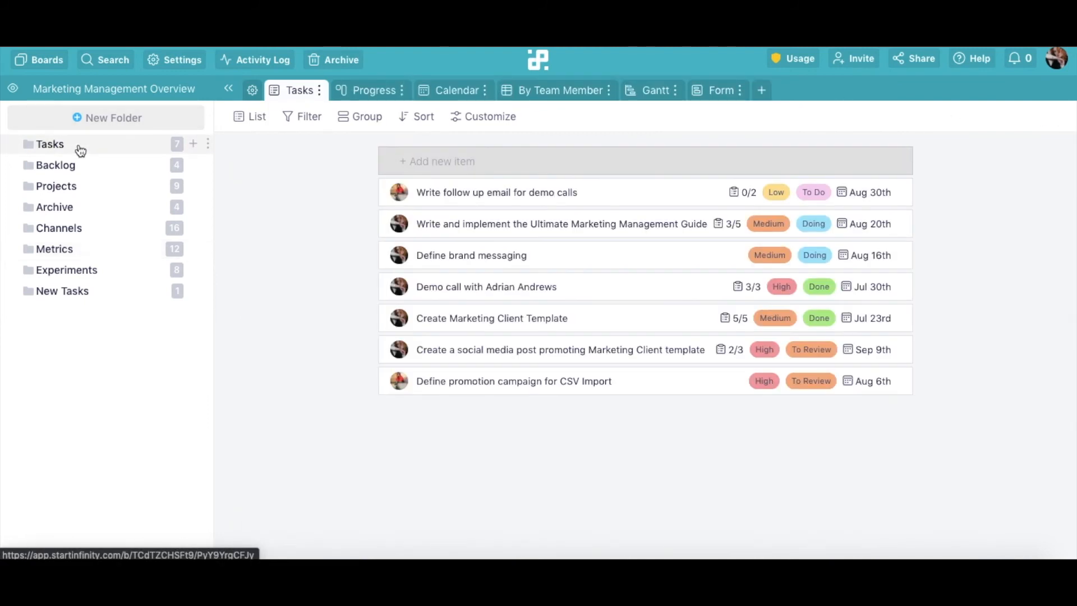
mouse_move(382, 146)
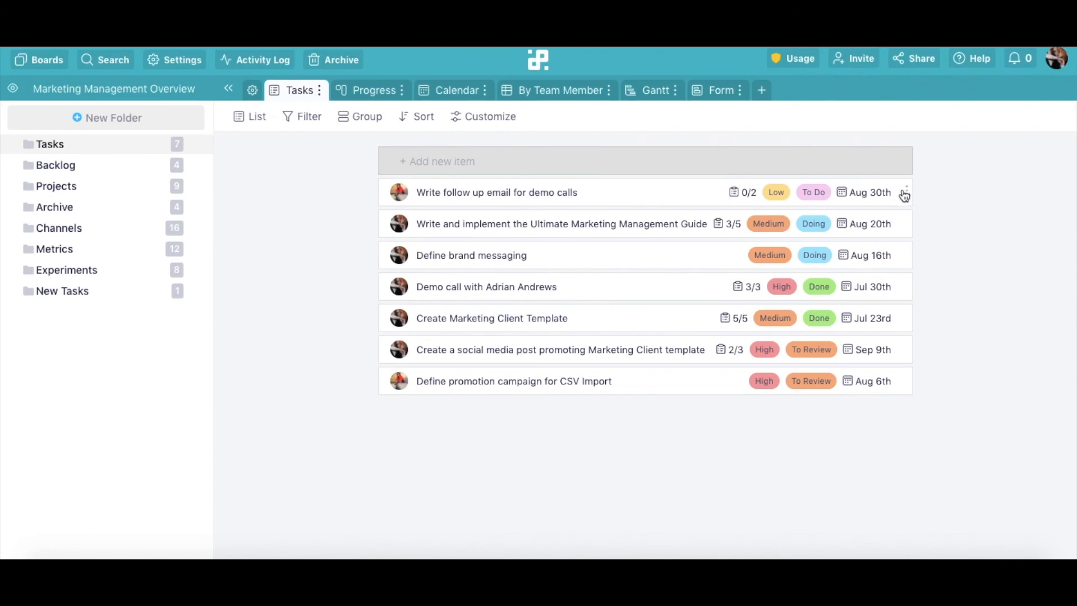
Step: Show the follow-up email task's menu, then view tasks by team member
click(903, 195)
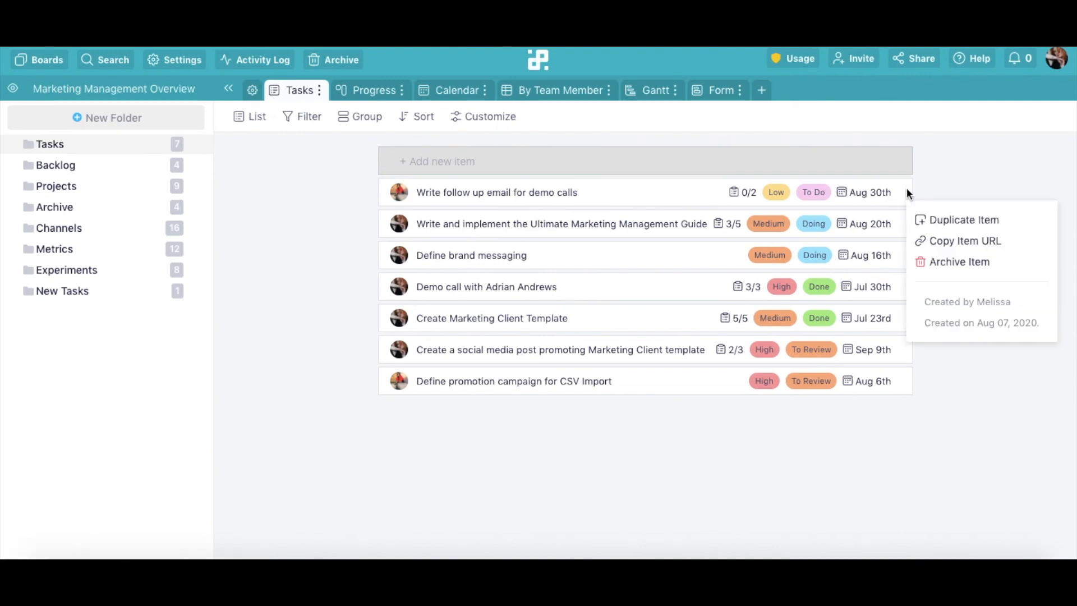
click(561, 90)
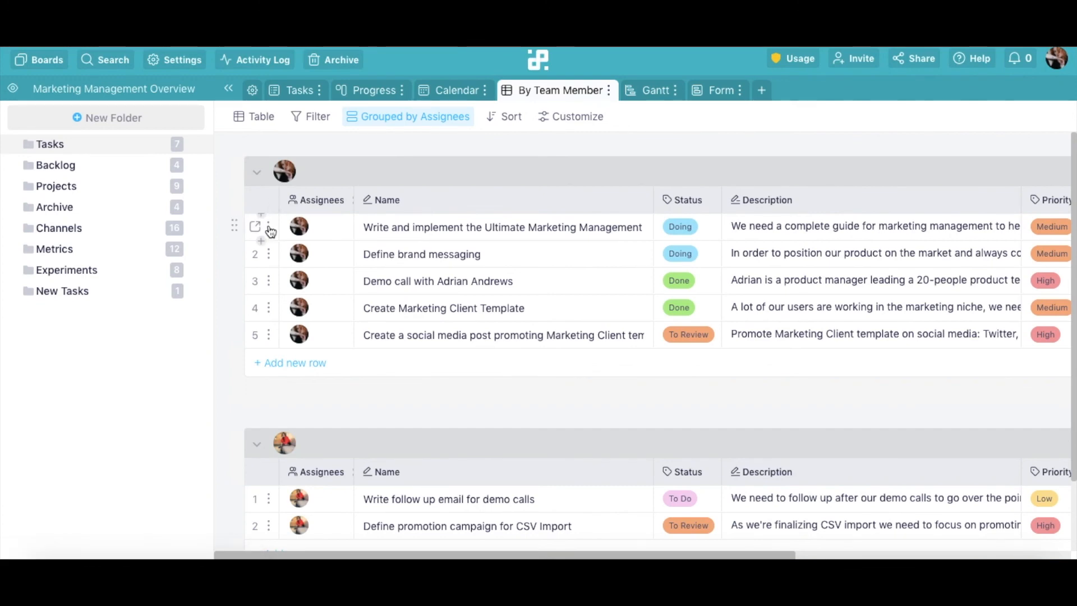
Step: Archive 'Write and implement the Ultimate Marketing Management Guide' from its row menu
click(268, 226)
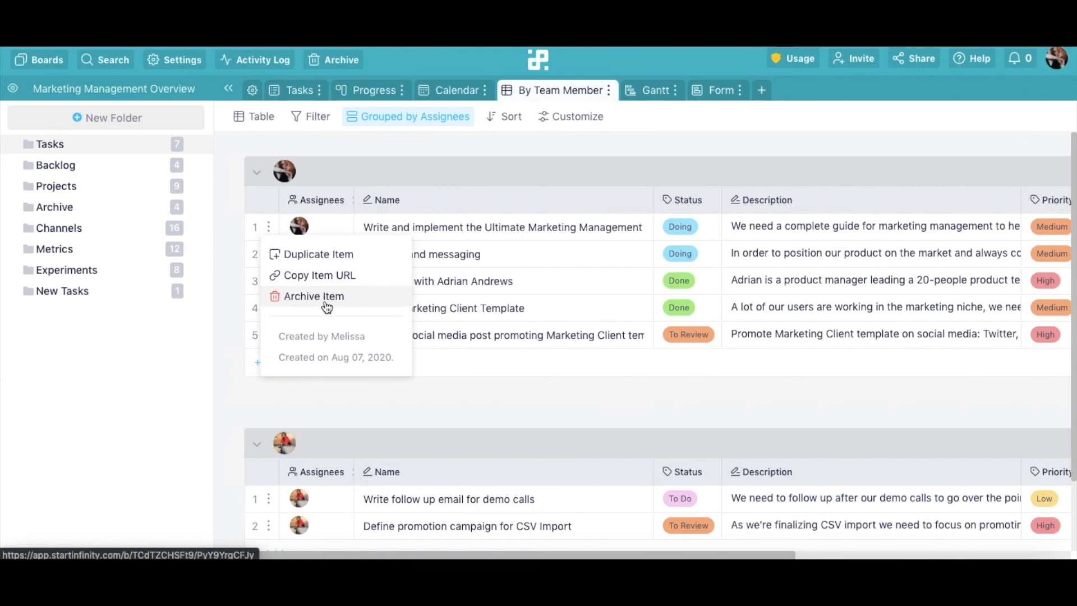
click(313, 296)
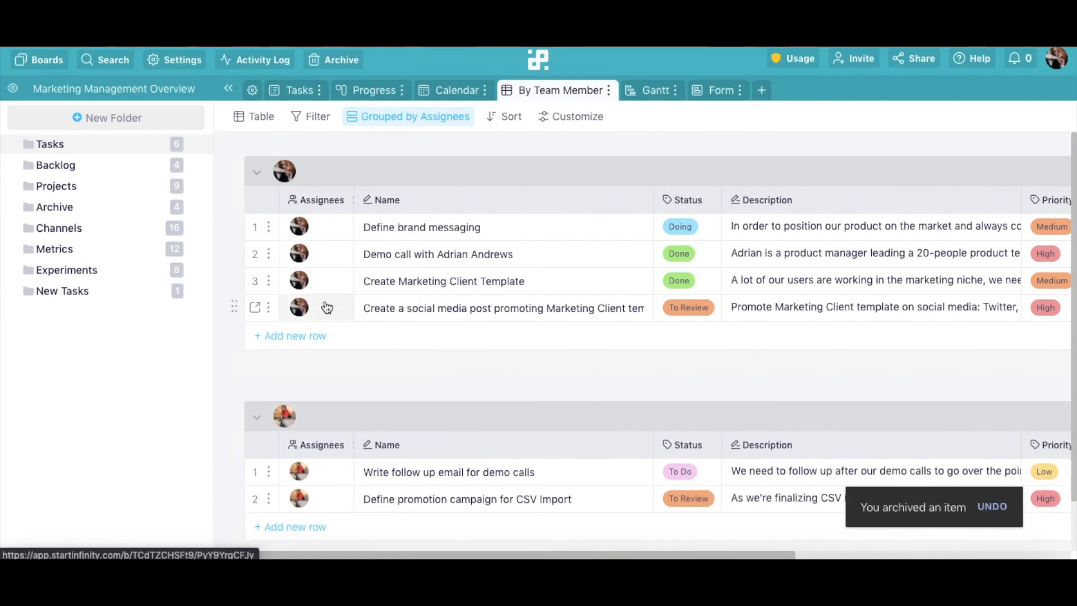
click(339, 59)
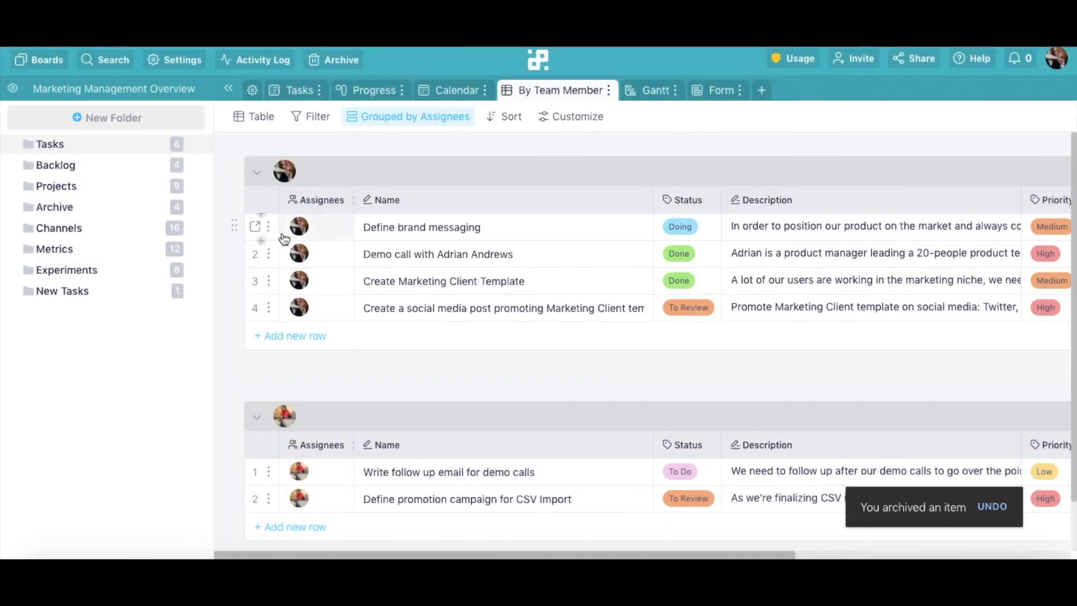
click(269, 227)
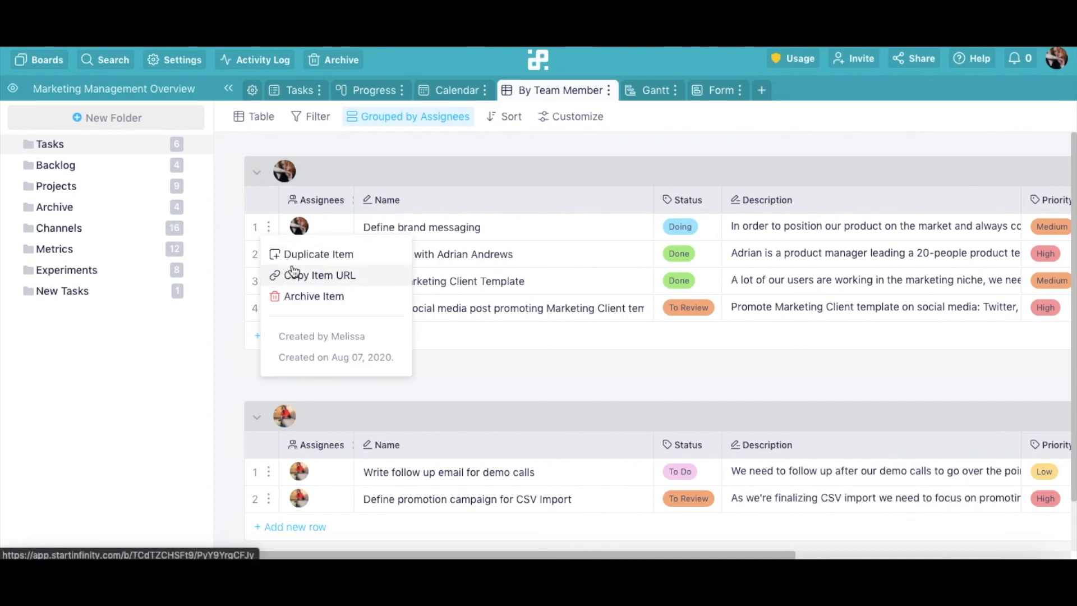